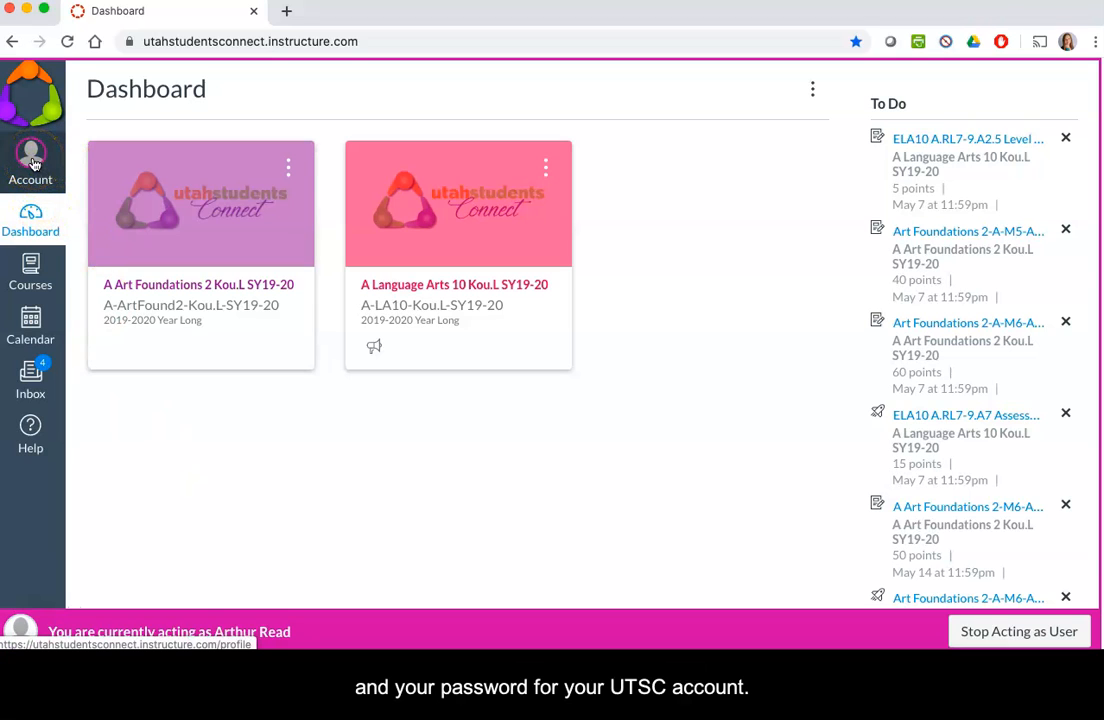
Step: From the Account menu, go to Settings and enter Edit Settings mode for the profile
left_click(30, 160)
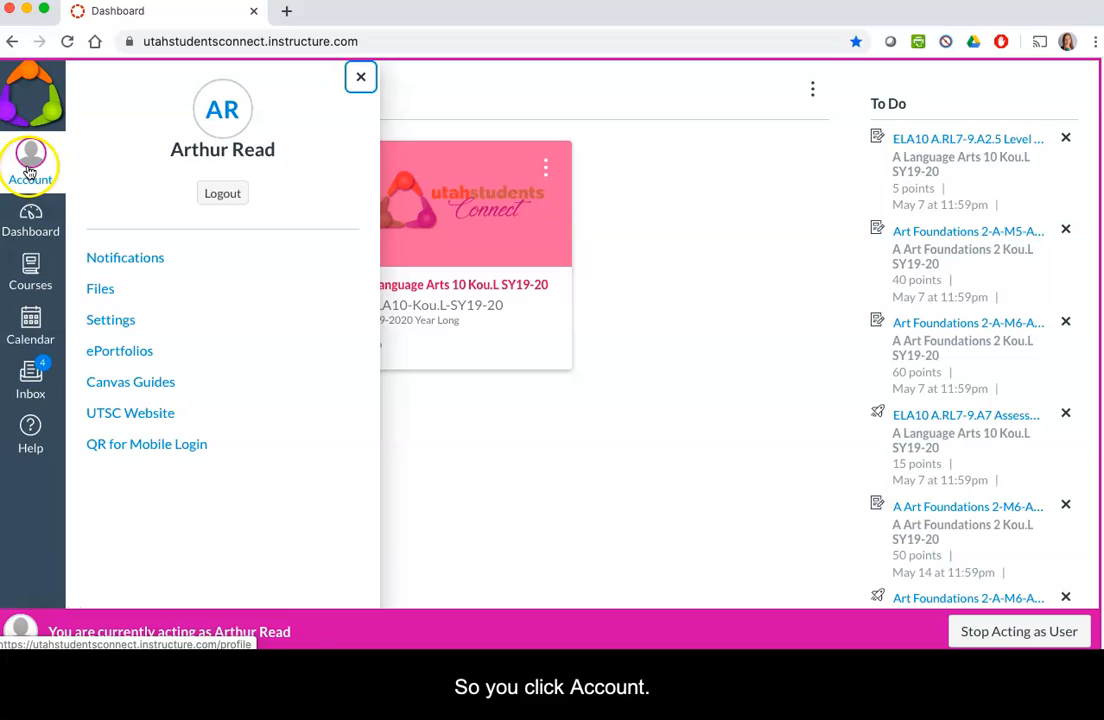
left_click(110, 320)
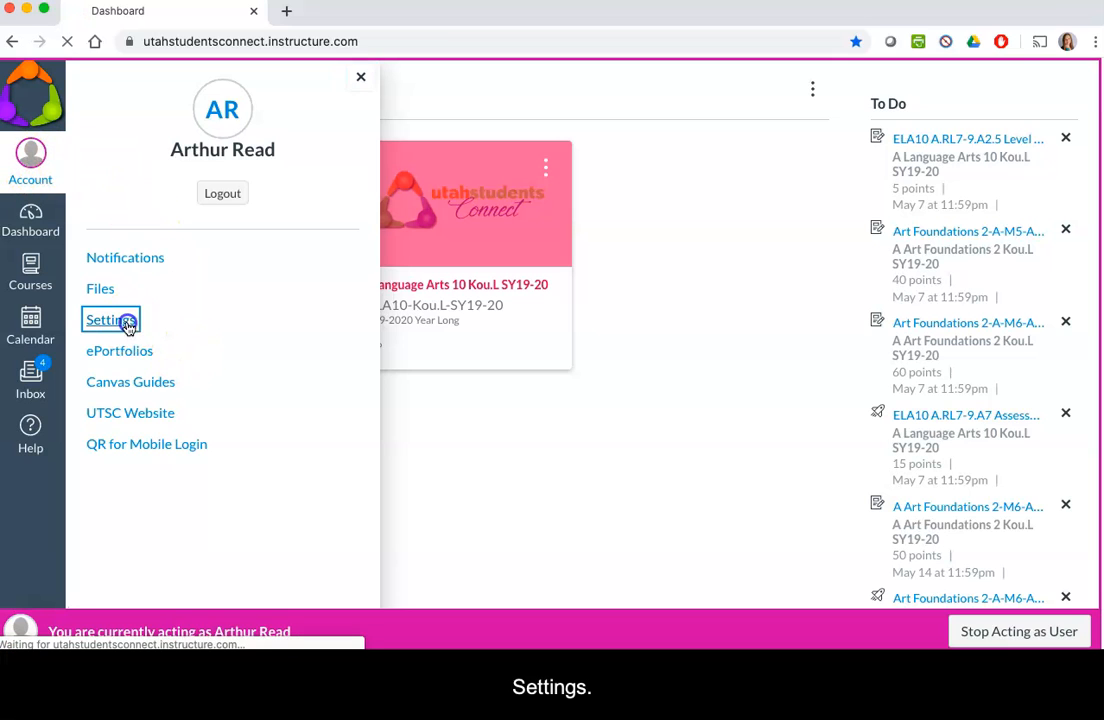
left_click(110, 320)
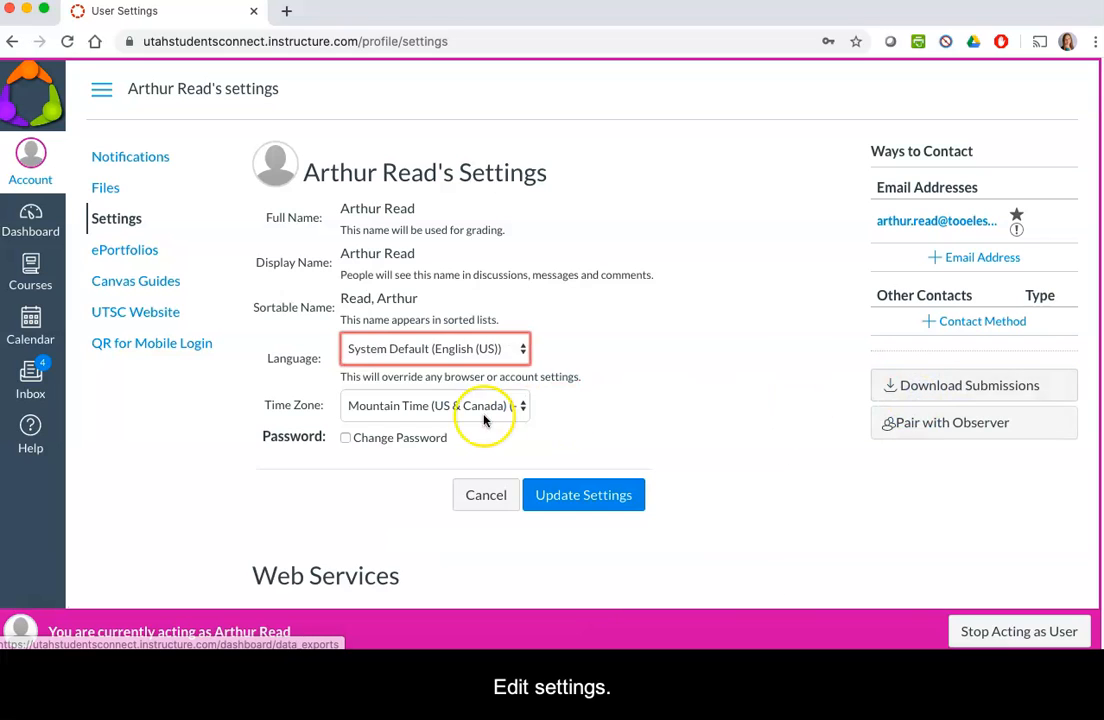
left_click(344, 436)
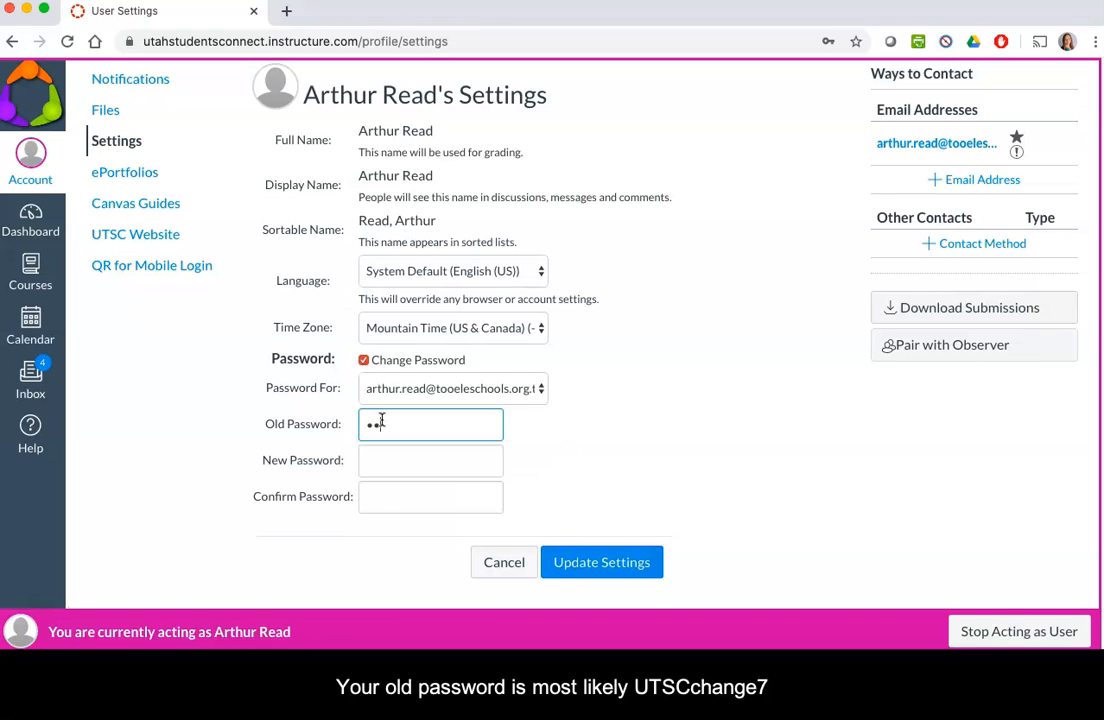
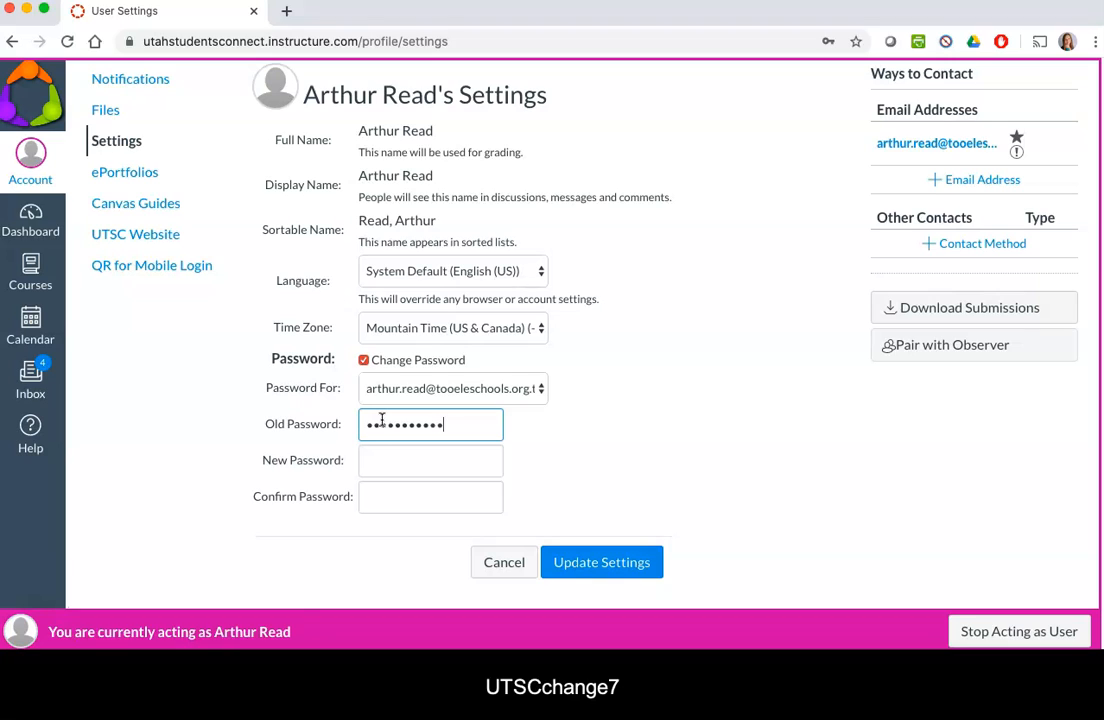
left_click(430, 460)
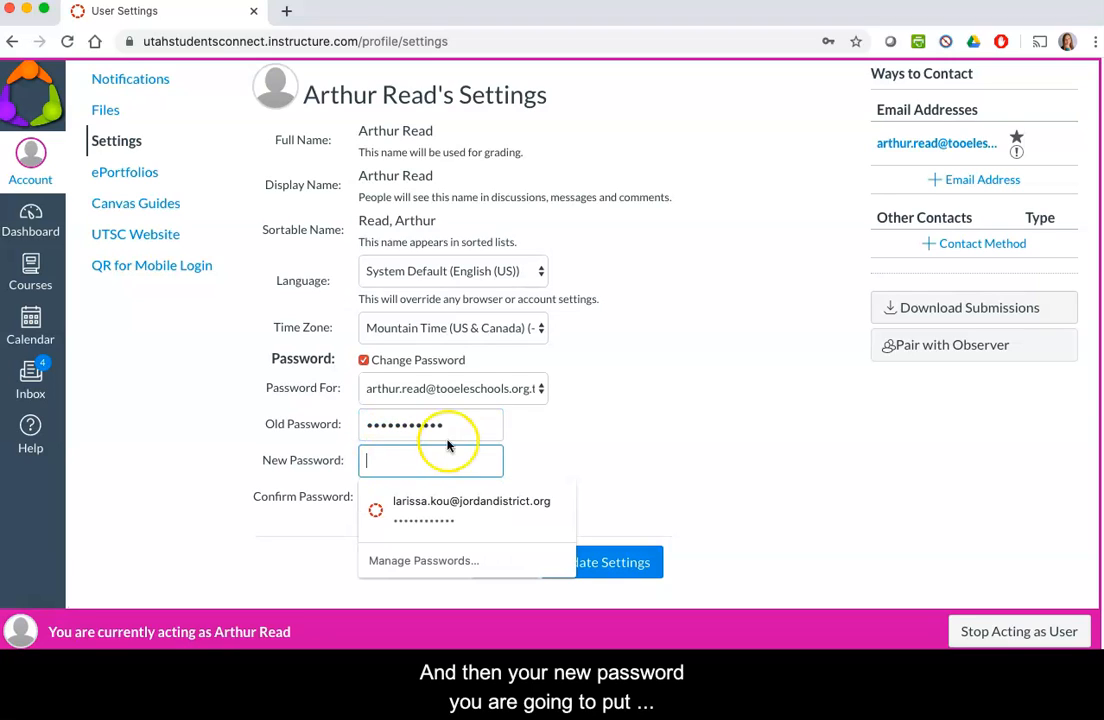
left_click(430, 424)
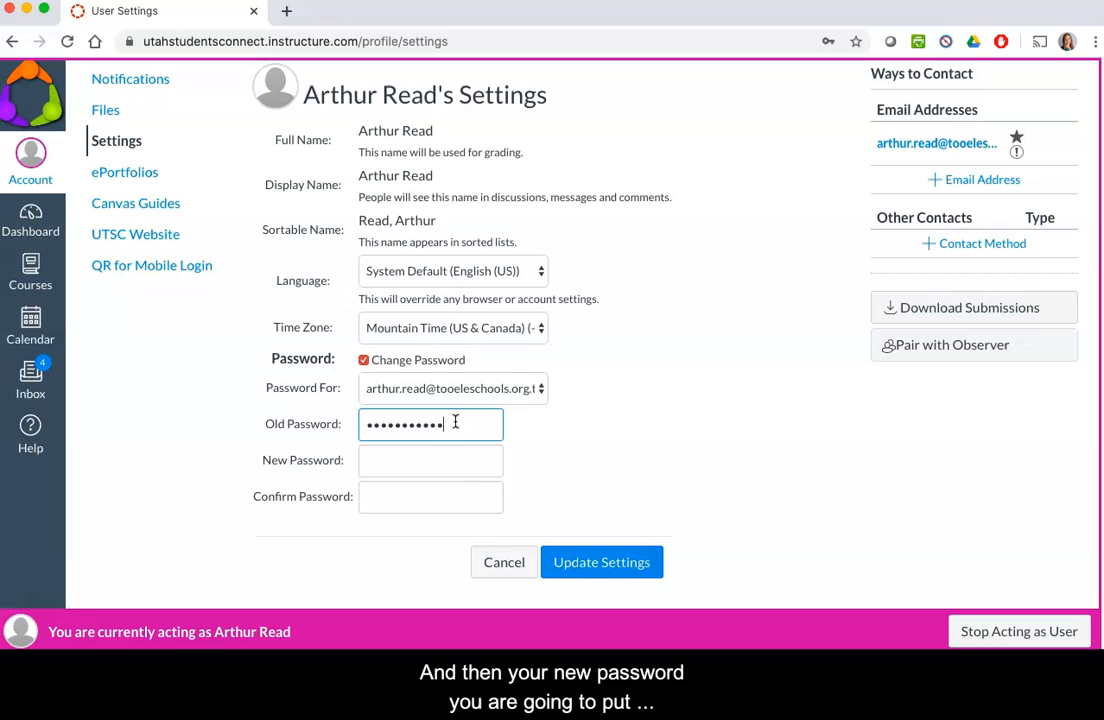
type("•••")
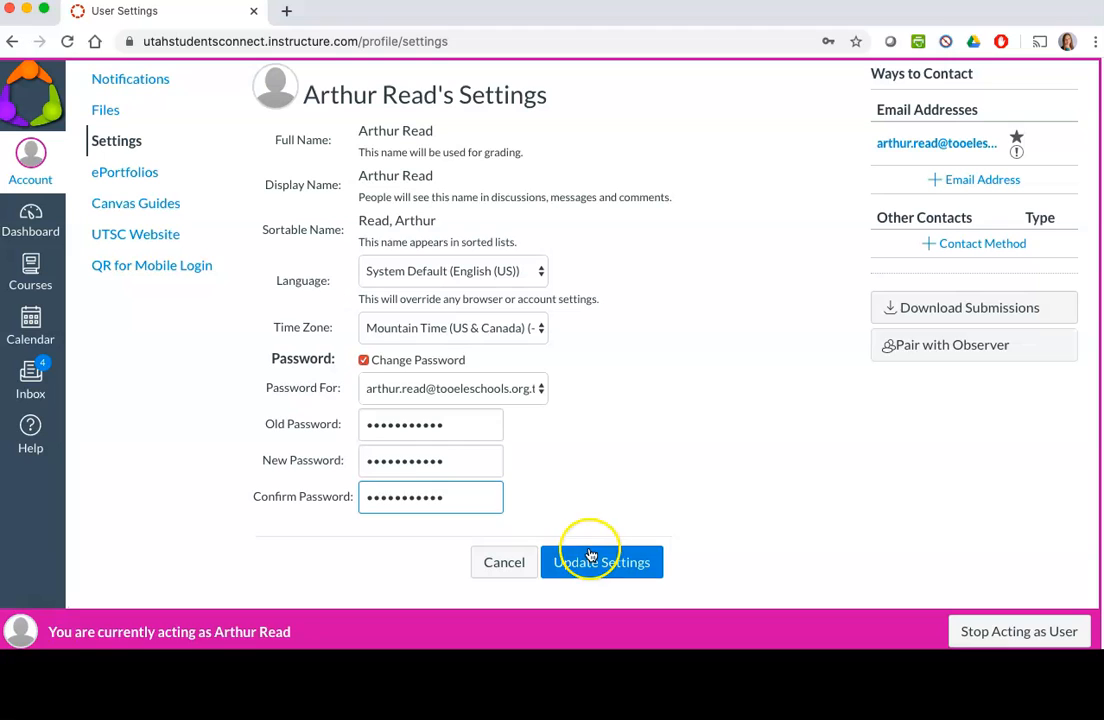
left_click(600, 560)
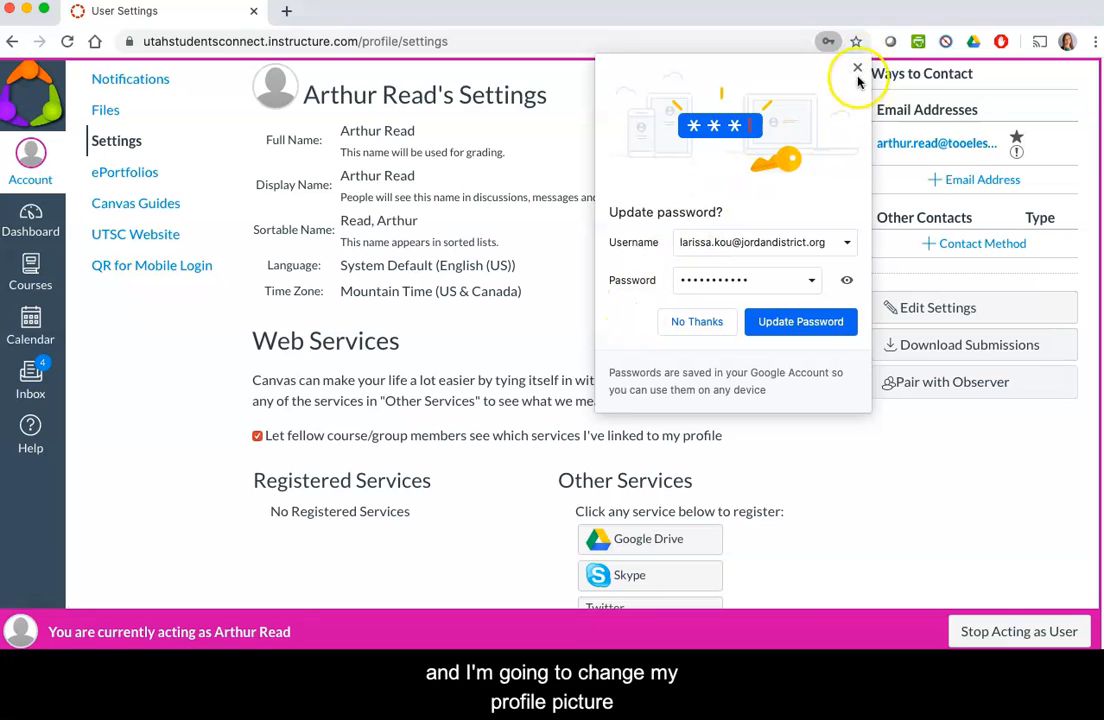
Step: Dismiss Chrome's password prompt and start an Upload a Picture profile change, reaching the file chooser
left_click(856, 68)
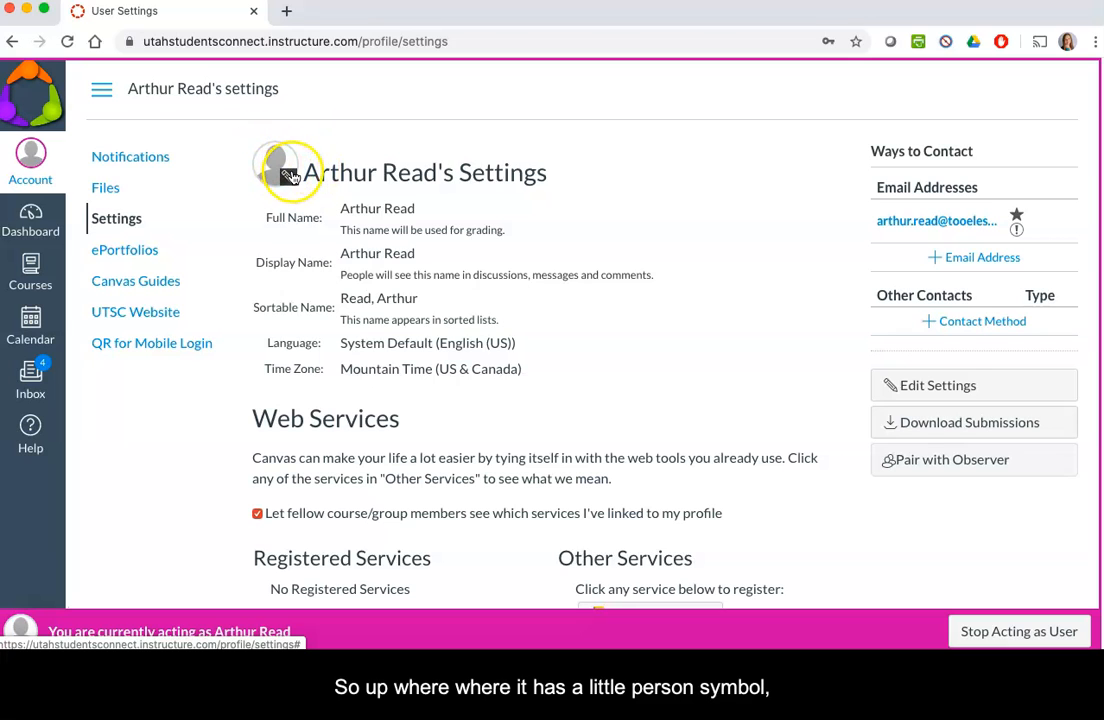
left_click(288, 172)
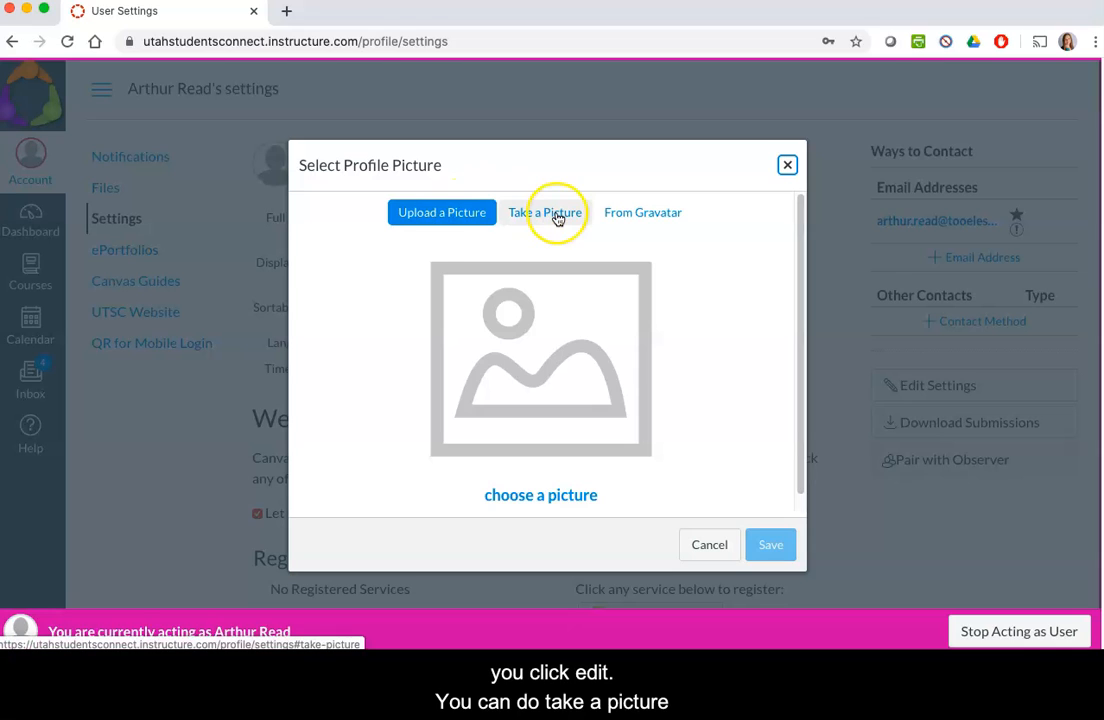
left_click(440, 212)
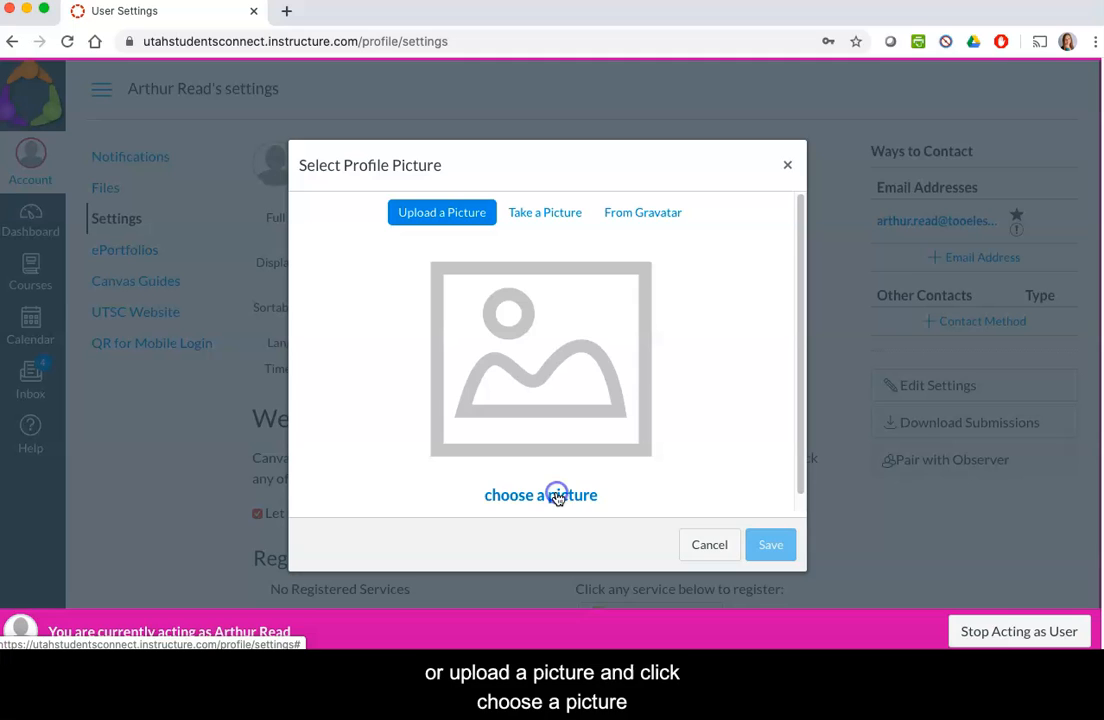
left_click(540, 496)
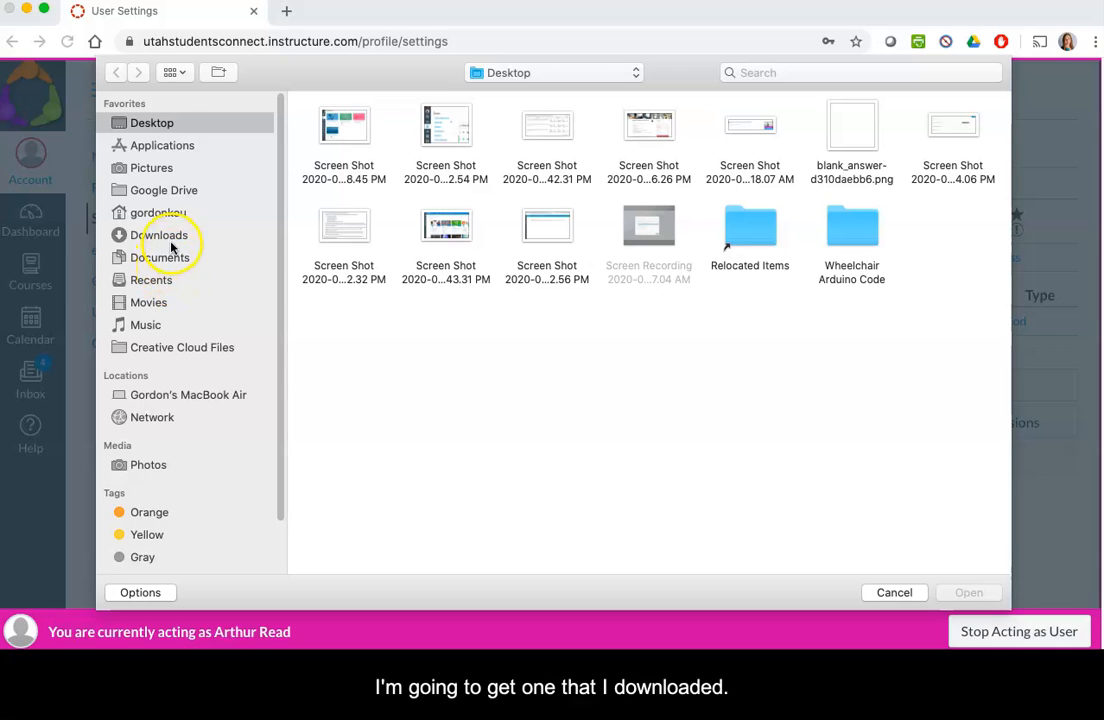
Step: Select aardvark.jpg from Downloads and save the cropped cartoon aardvark as the profile picture
left_click(162, 234)
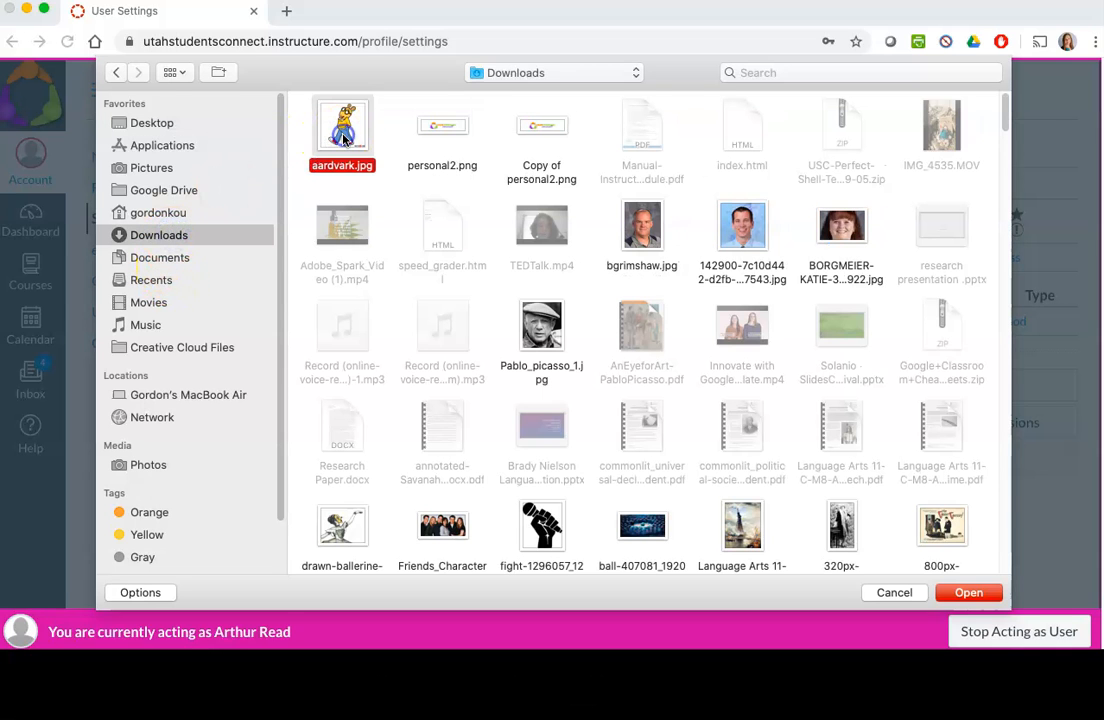
left_click(968, 592)
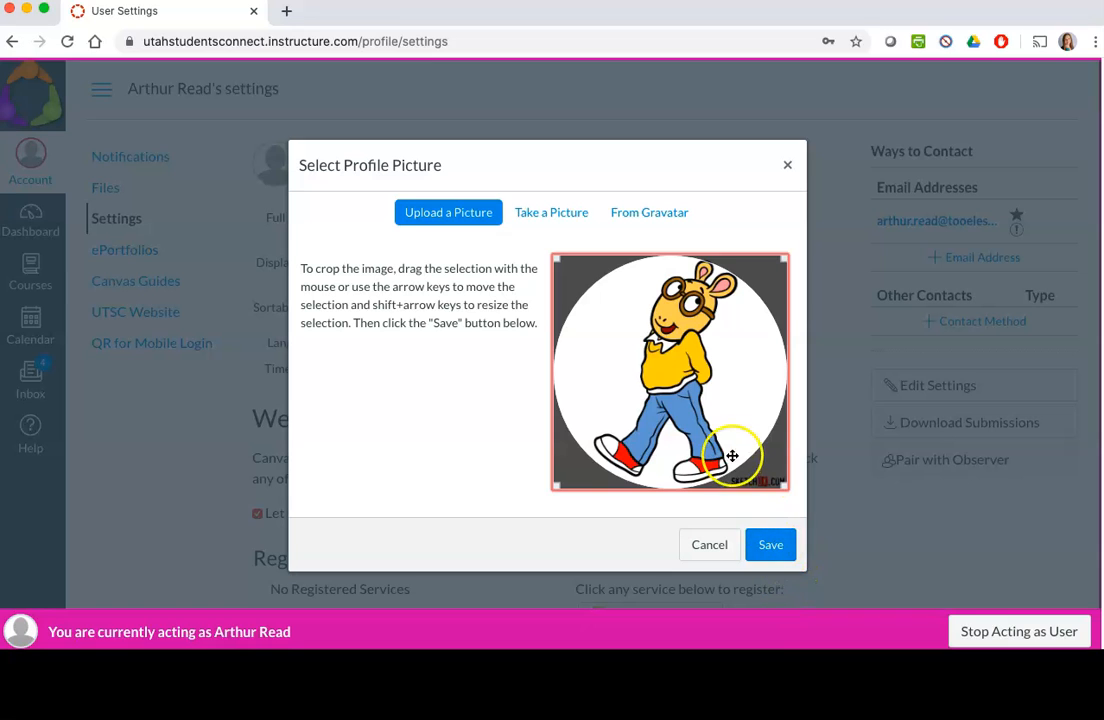
left_click(770, 544)
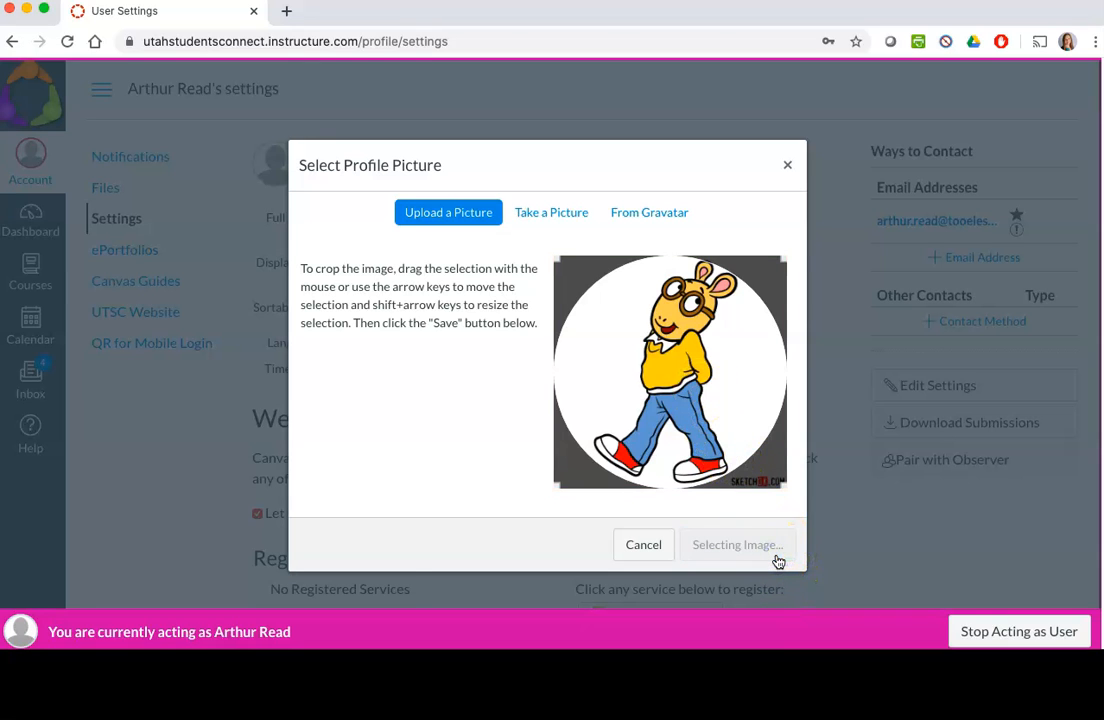
left_click(736, 544)
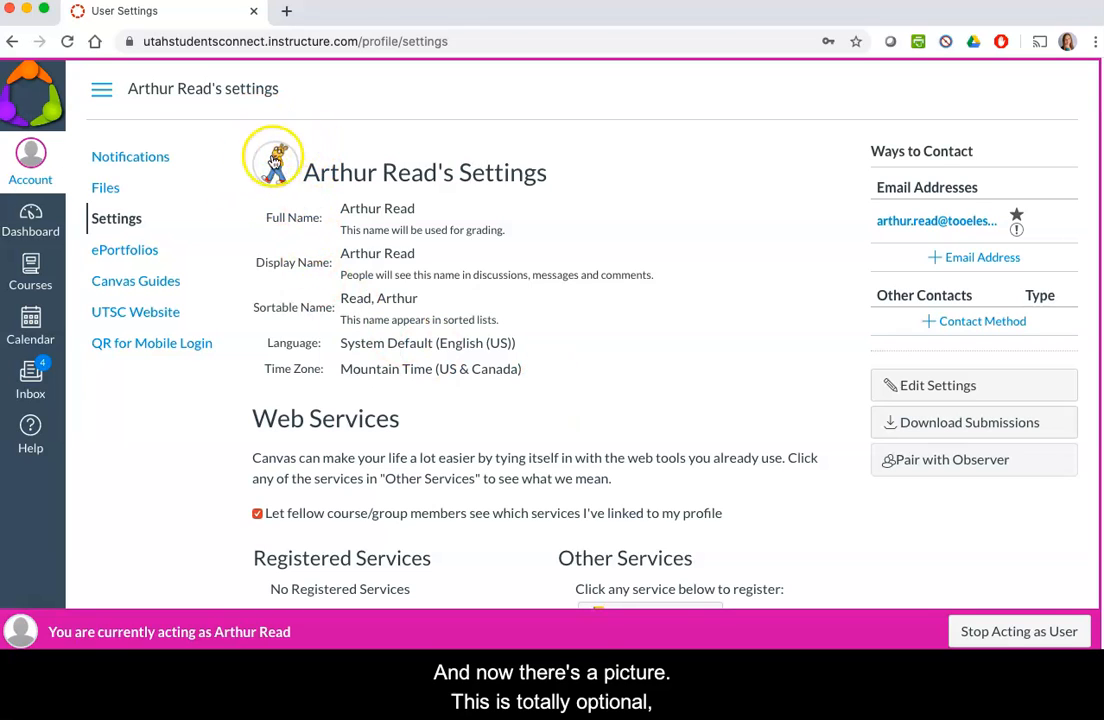
mouse_move(558, 218)
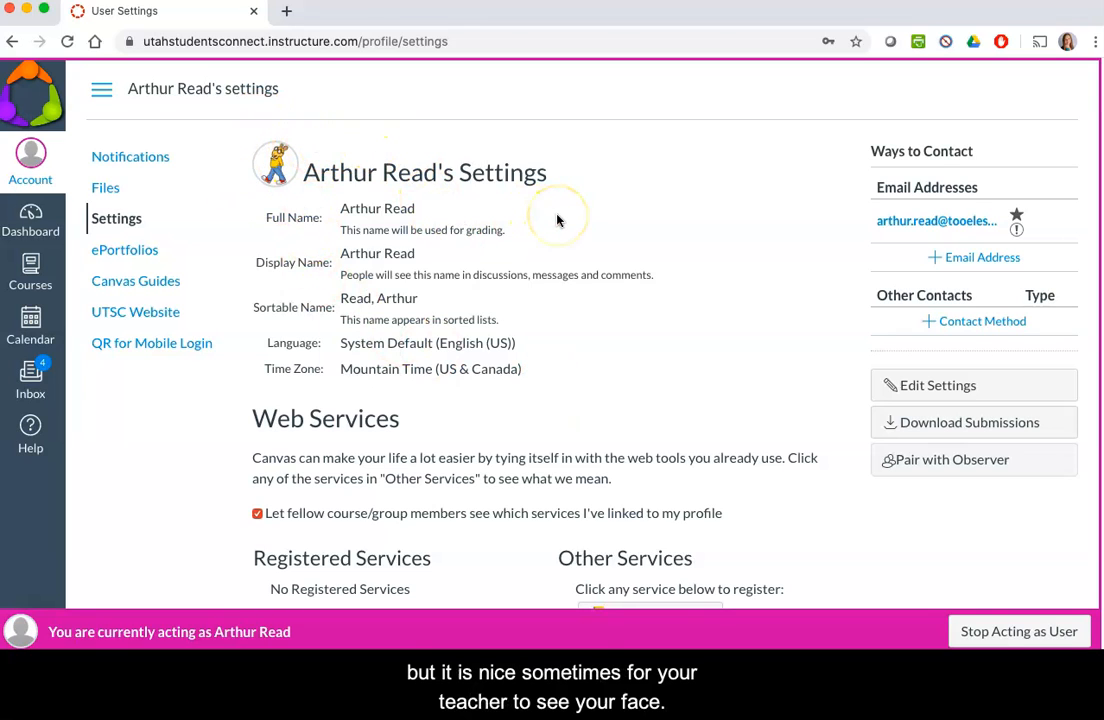
scroll("down", 3)
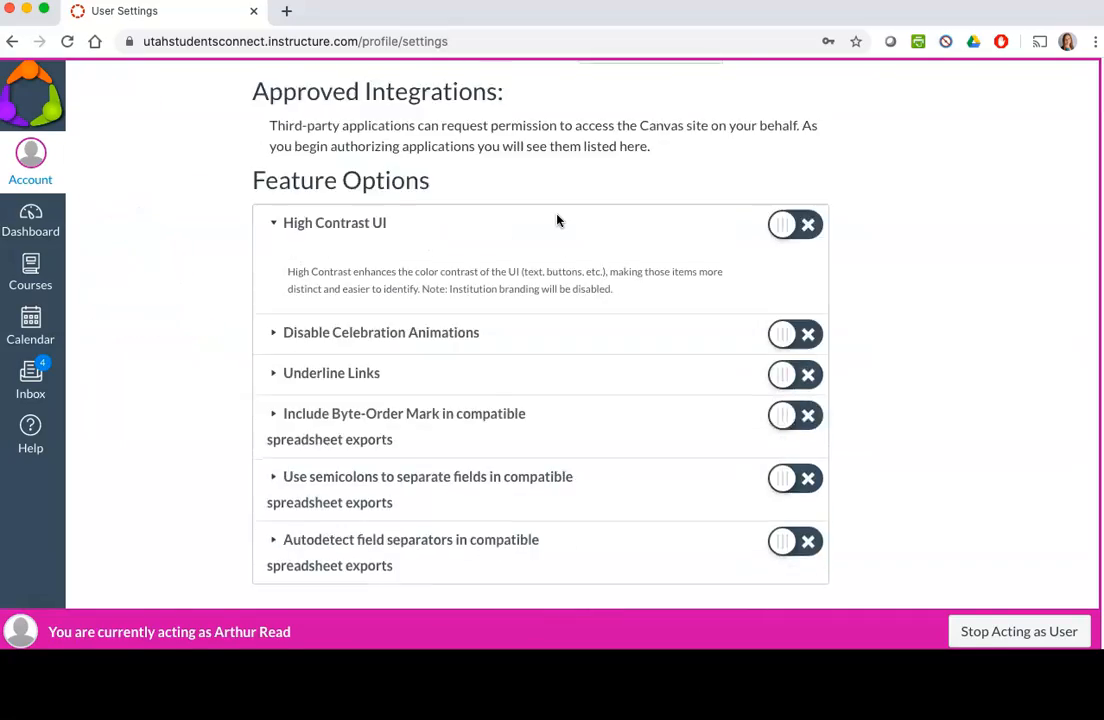
scroll("up", 3)
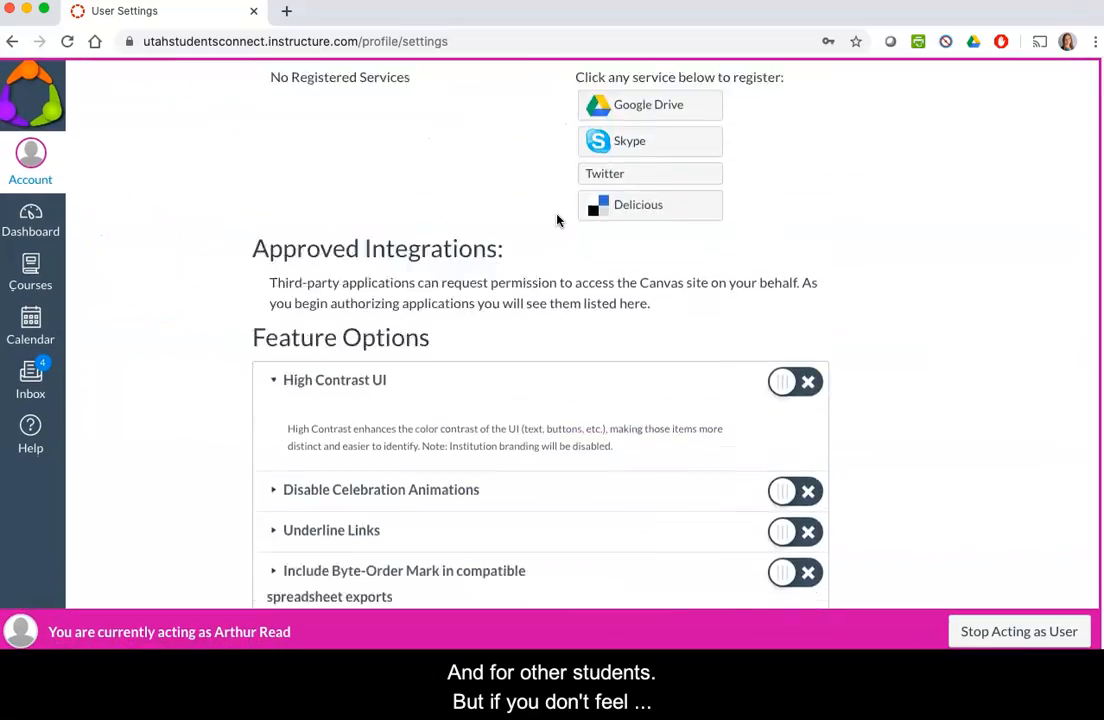
scroll("up", 3)
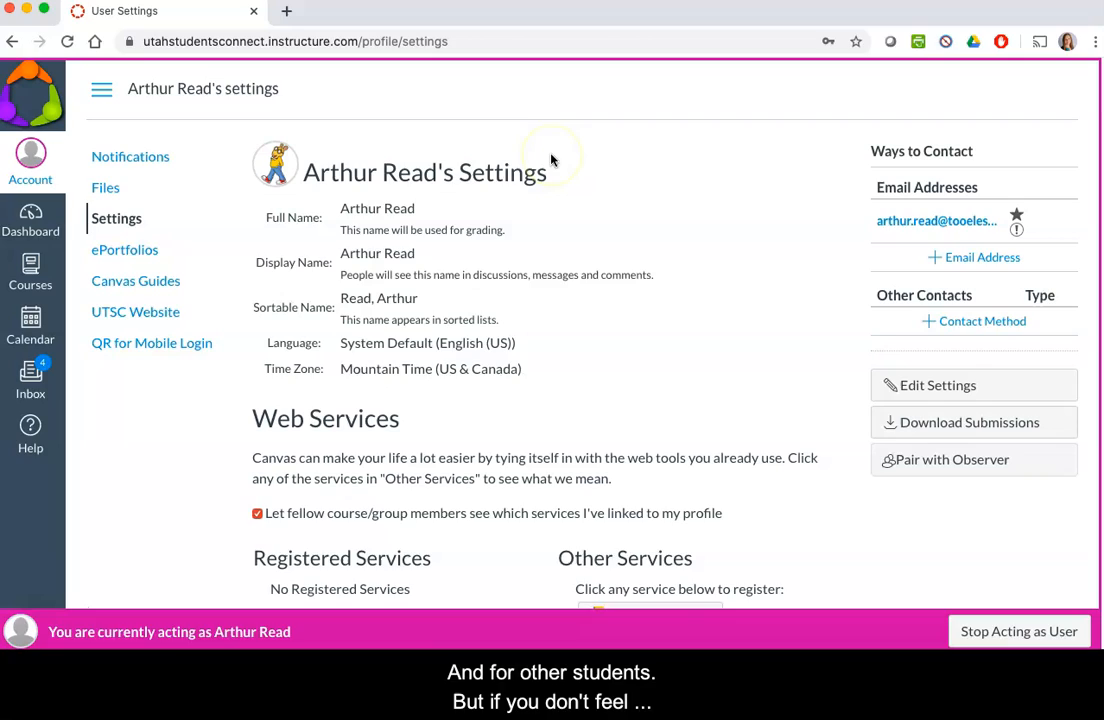
scroll("down", 3)
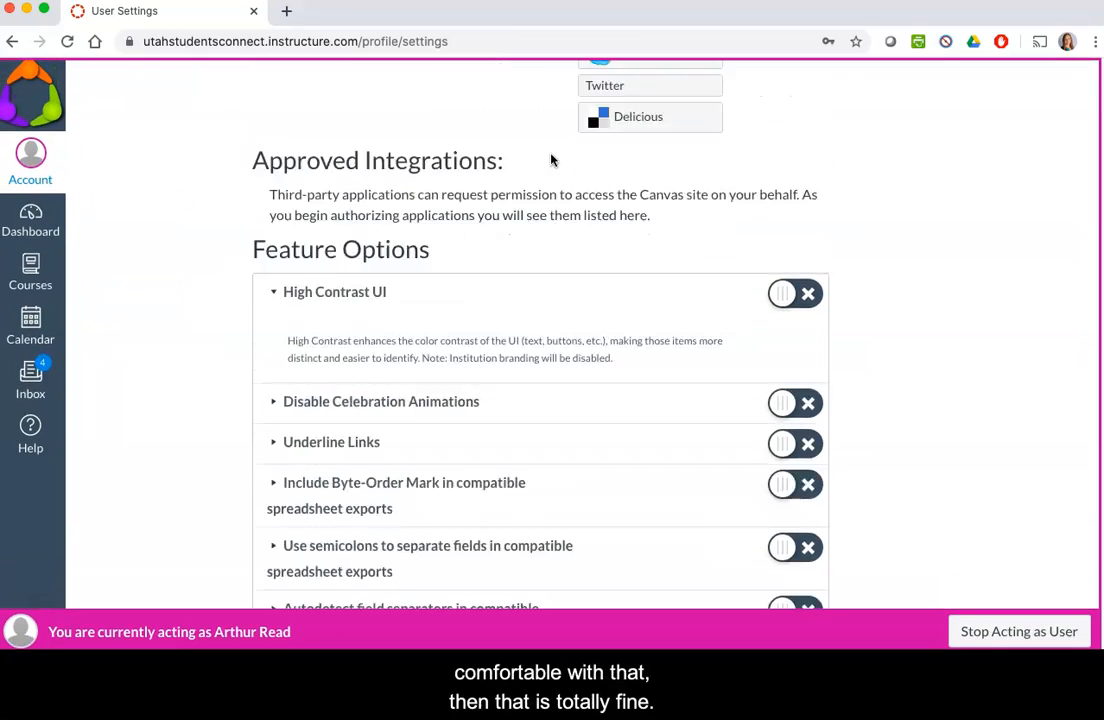
scroll("up", 3)
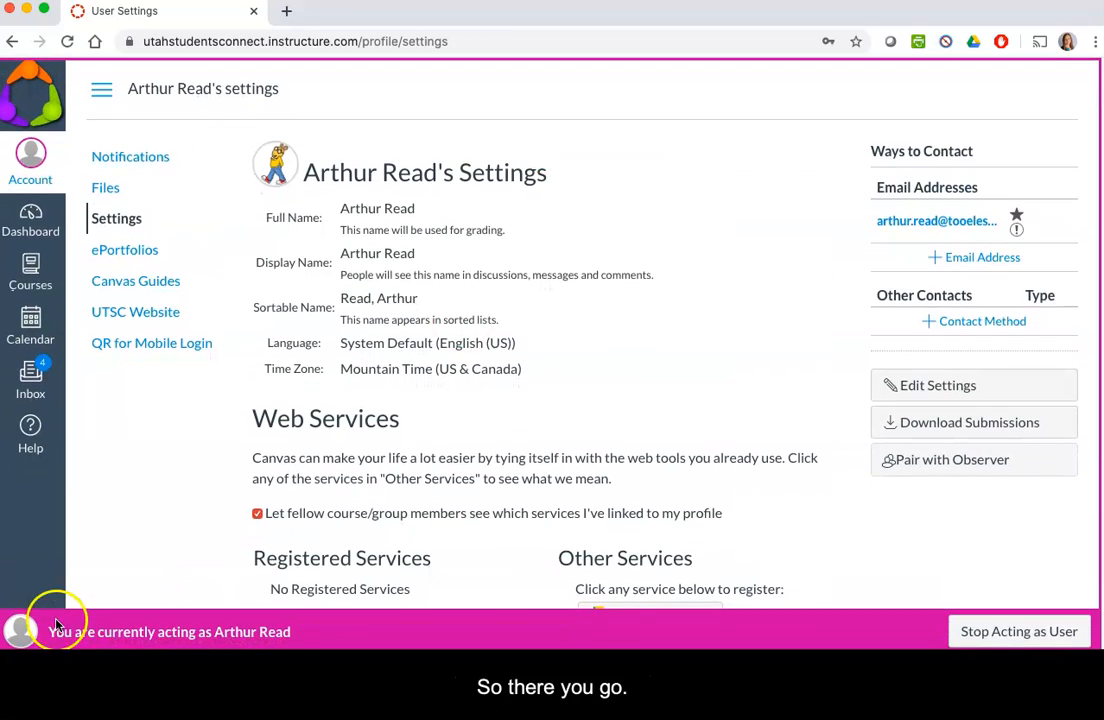